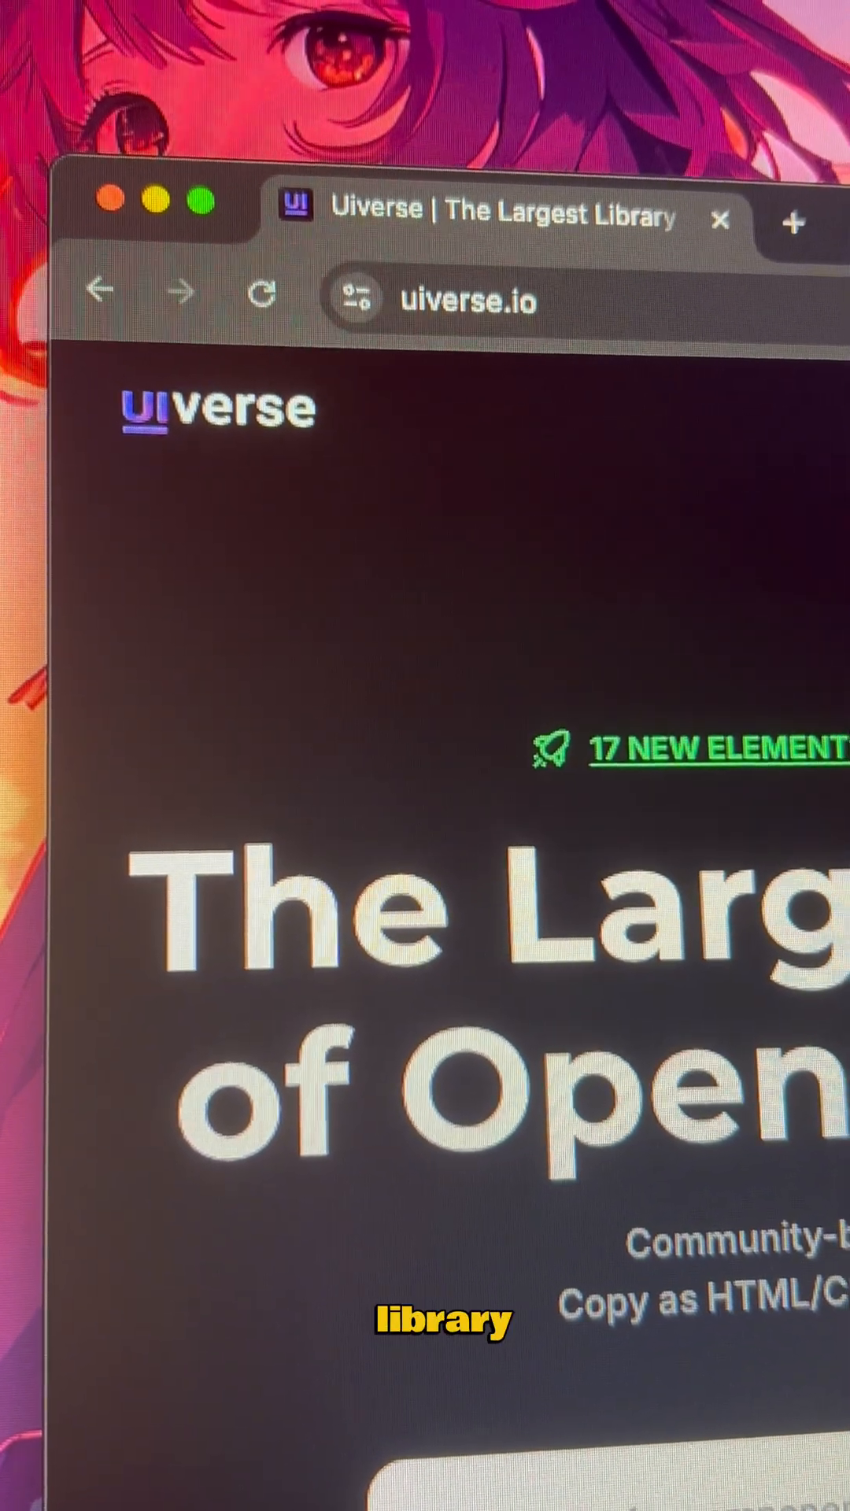
Scroll down the WATCH button's page through its code to the Expand code control
scroll(down, 3)
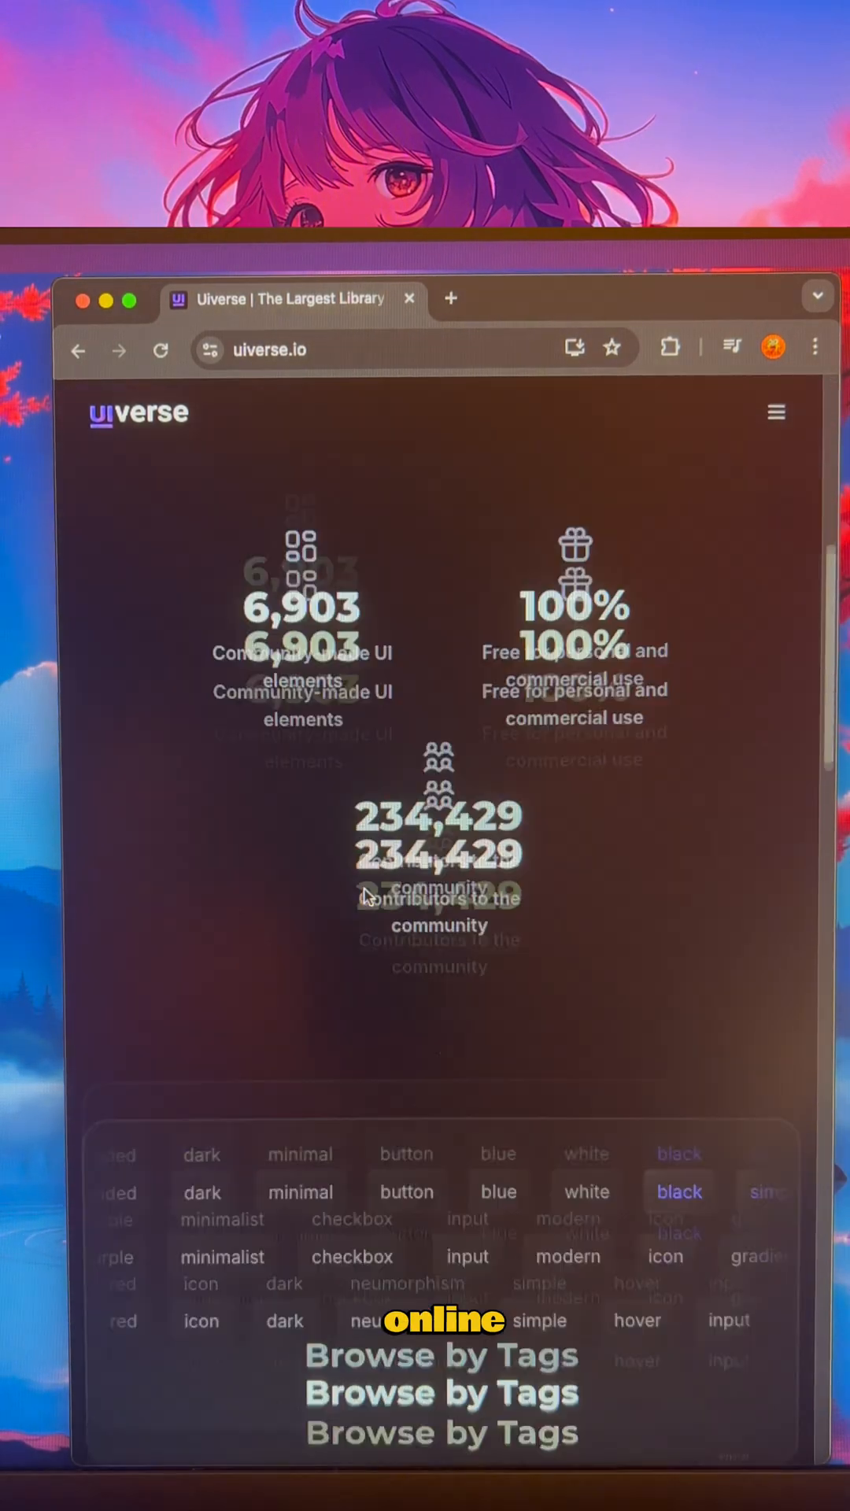
scroll(down, 3)
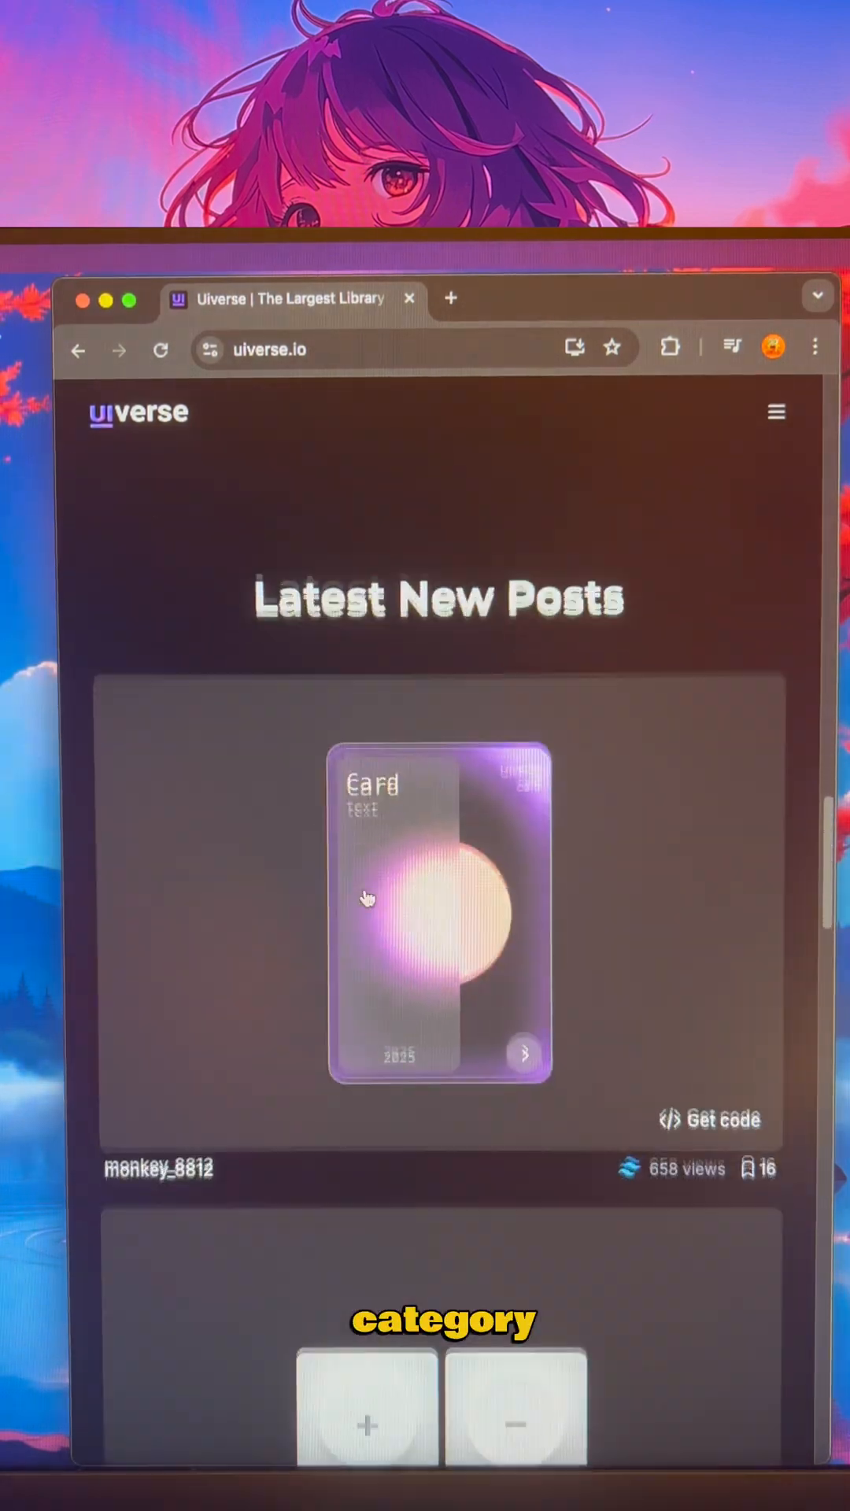
scroll(down, 3)
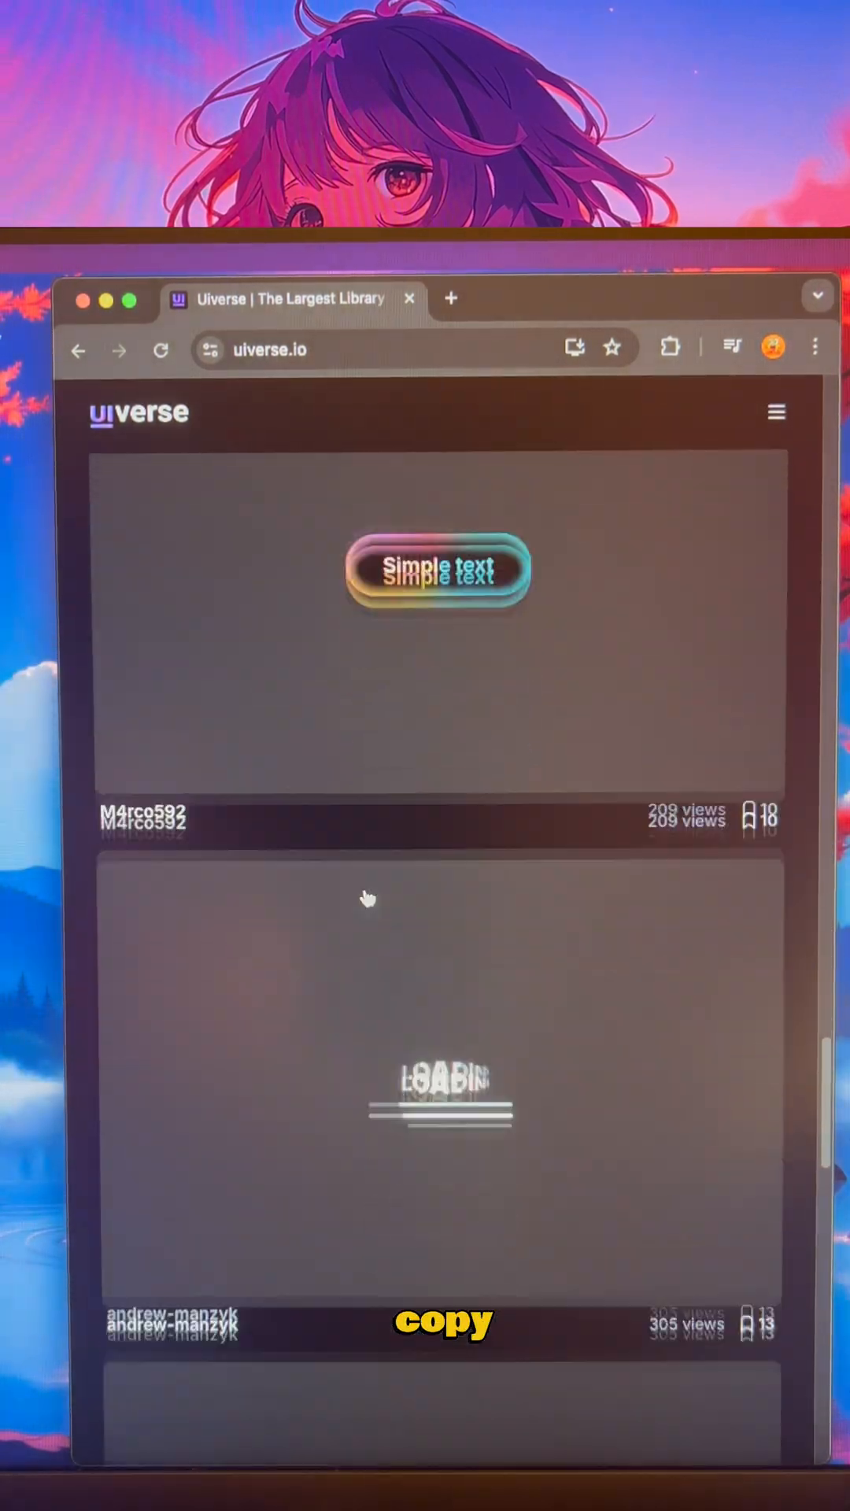
scroll(down, 3)
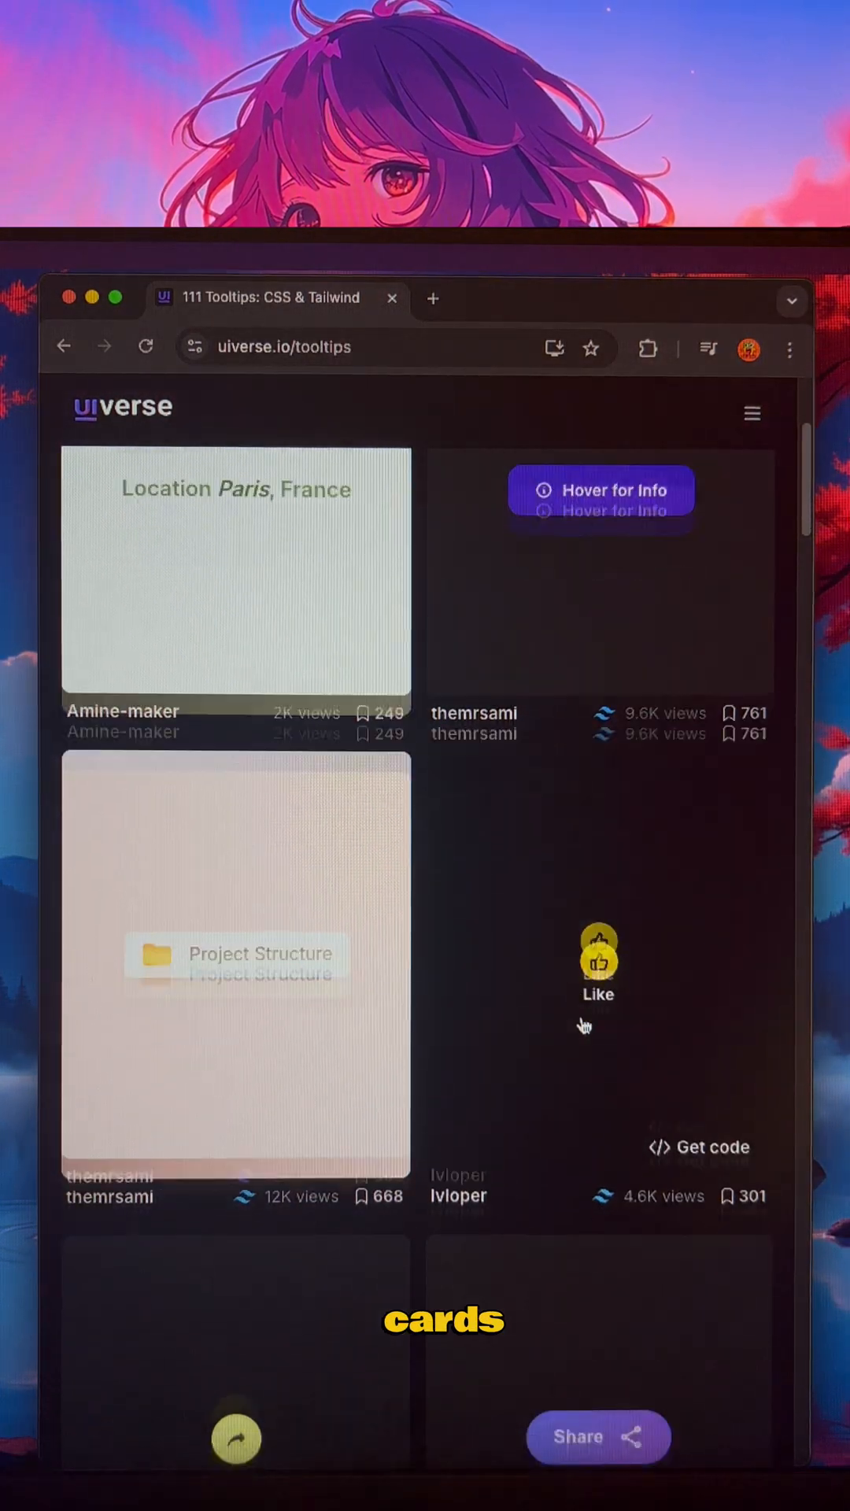
scroll(down, 3)
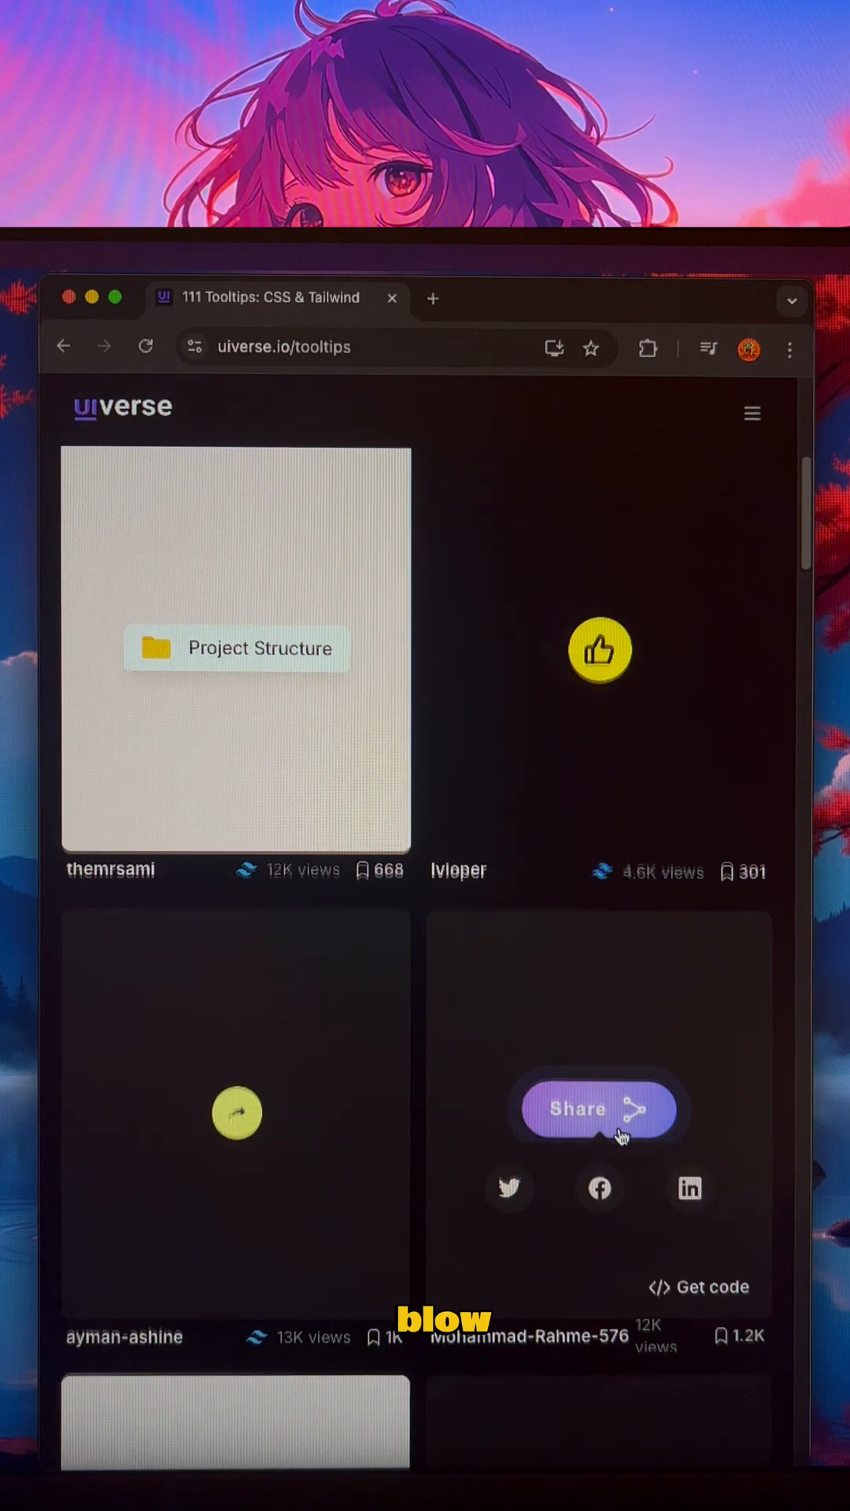
scroll(down, 3)
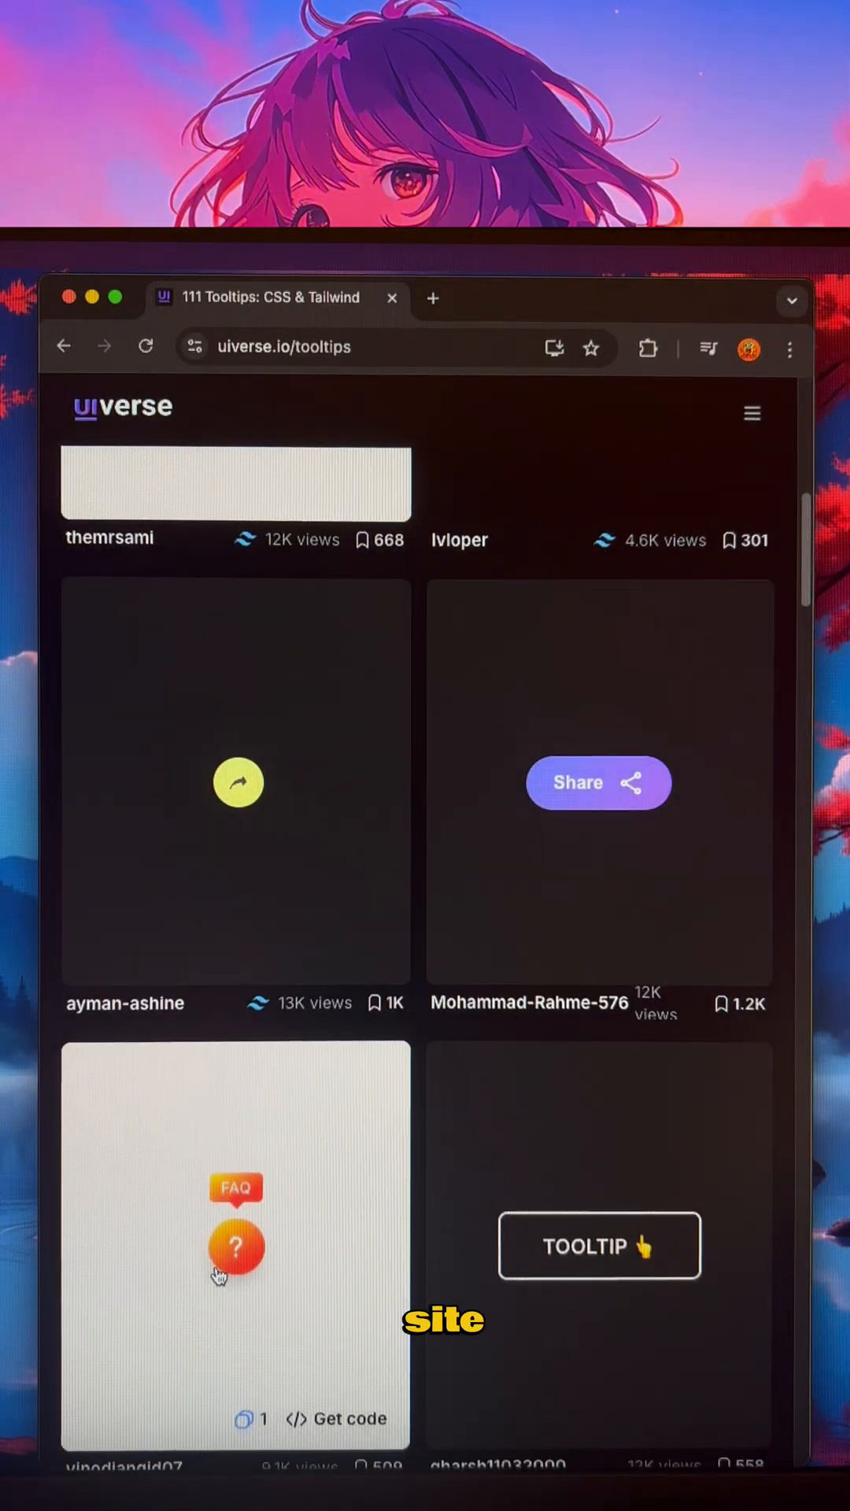
scroll(down, 3)
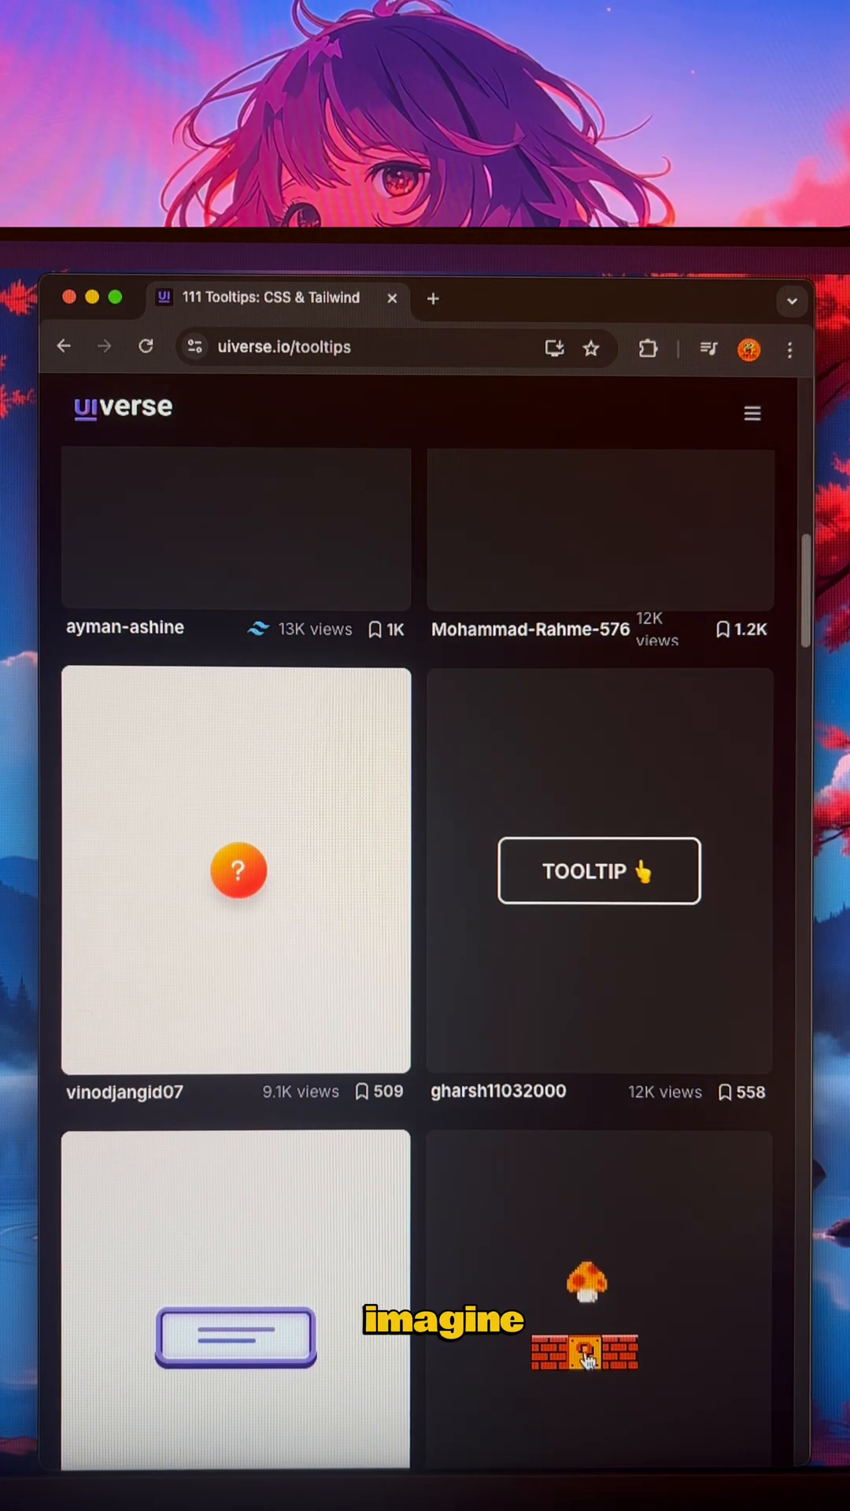
scroll(down, 3)
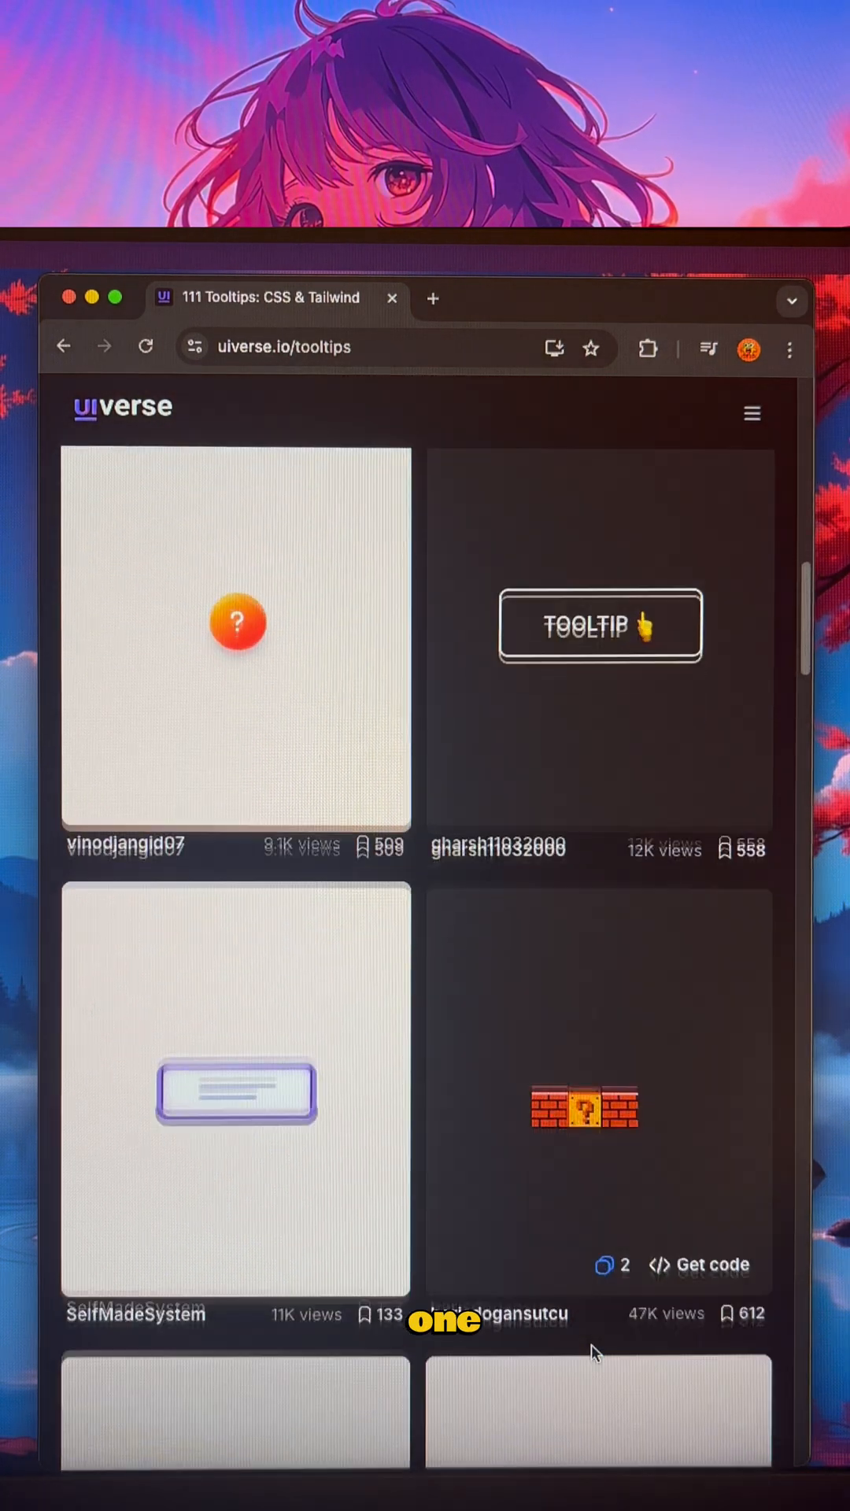
scroll(down, 3)
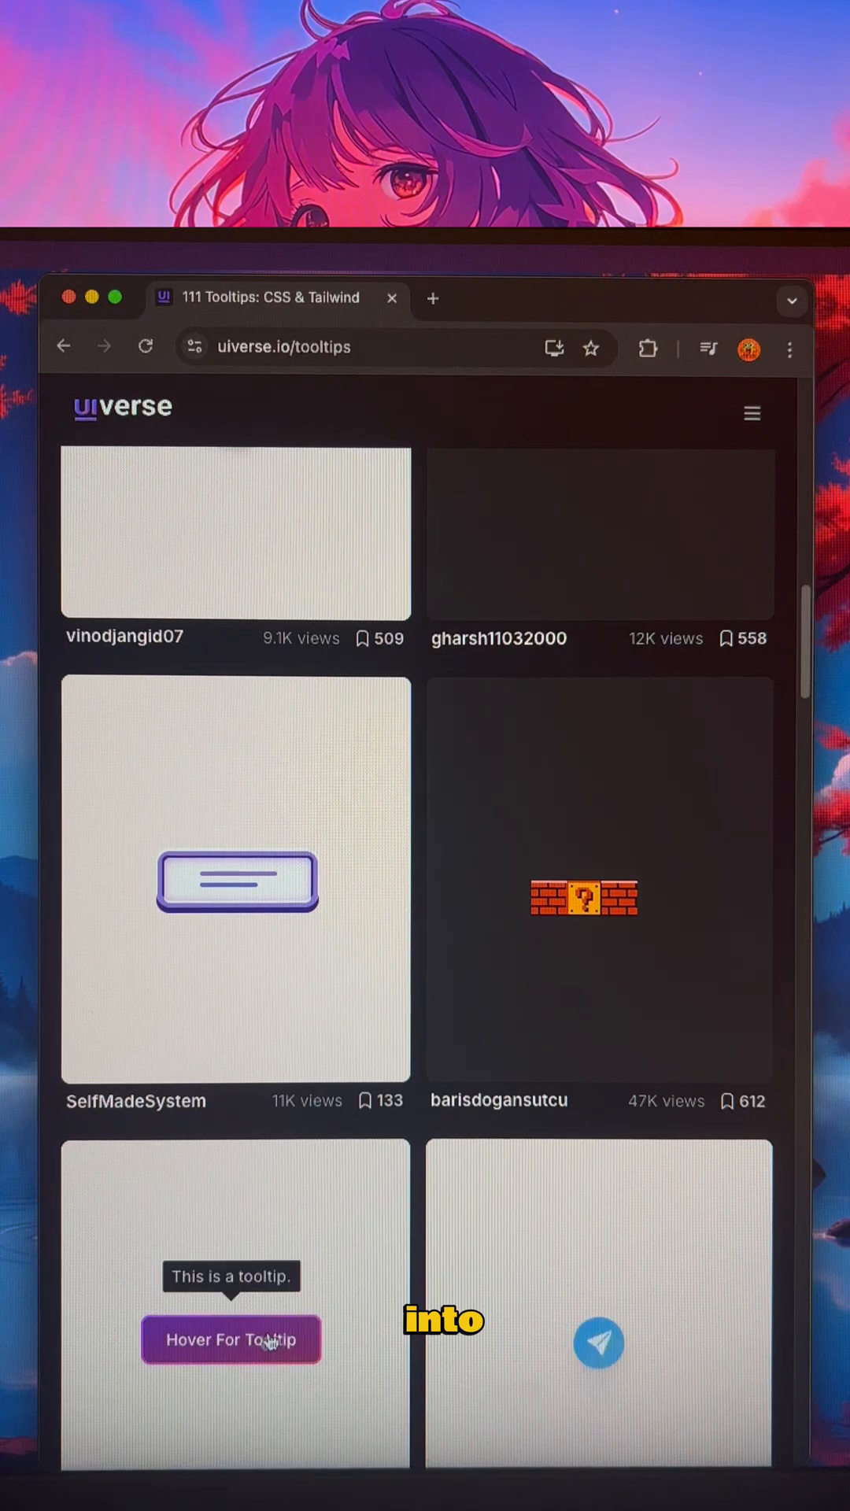
scroll(down, 3)
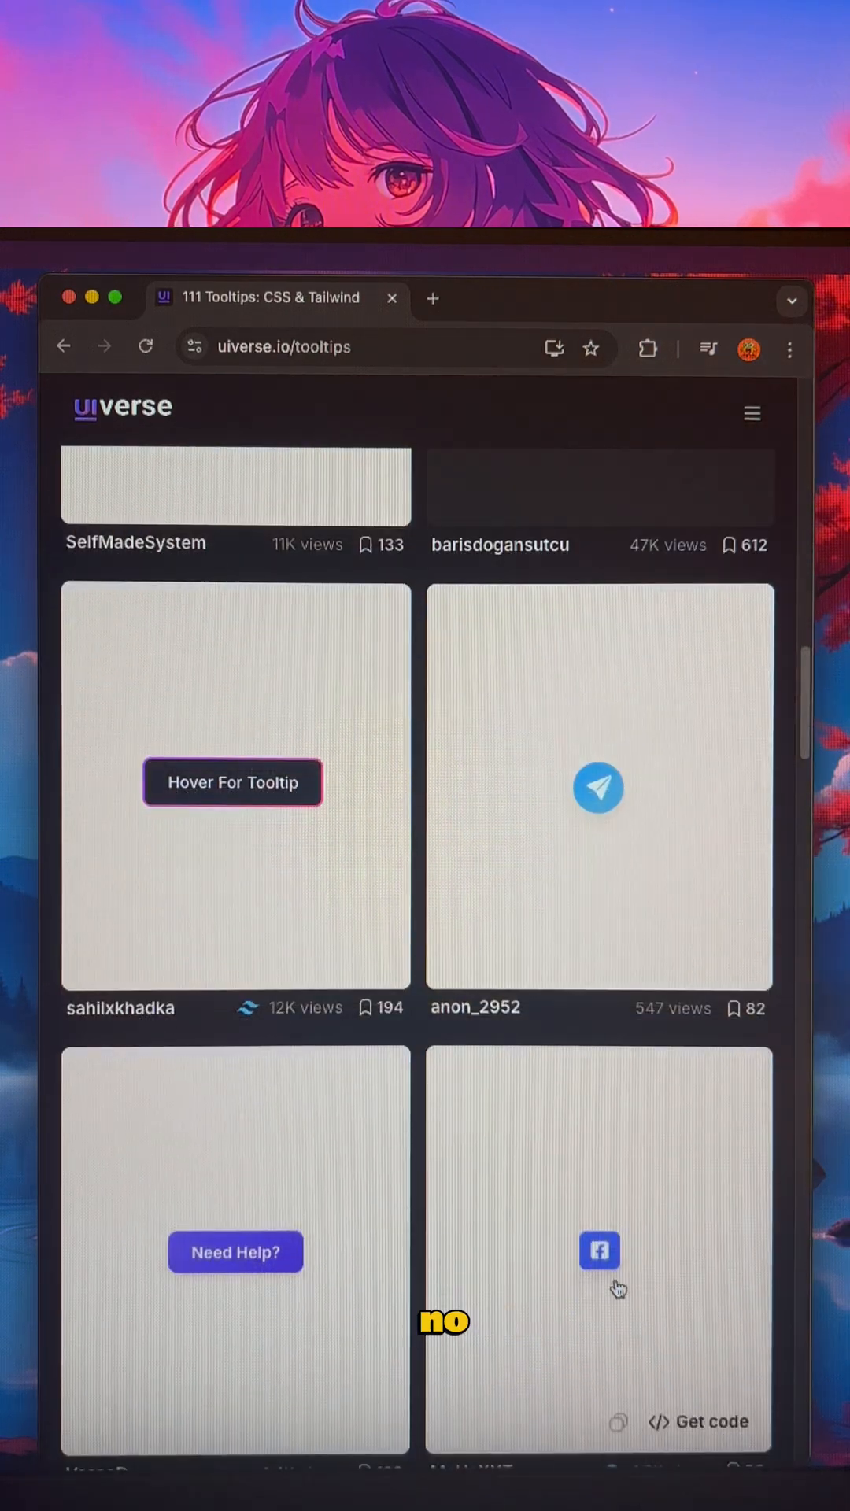
scroll(down, 3)
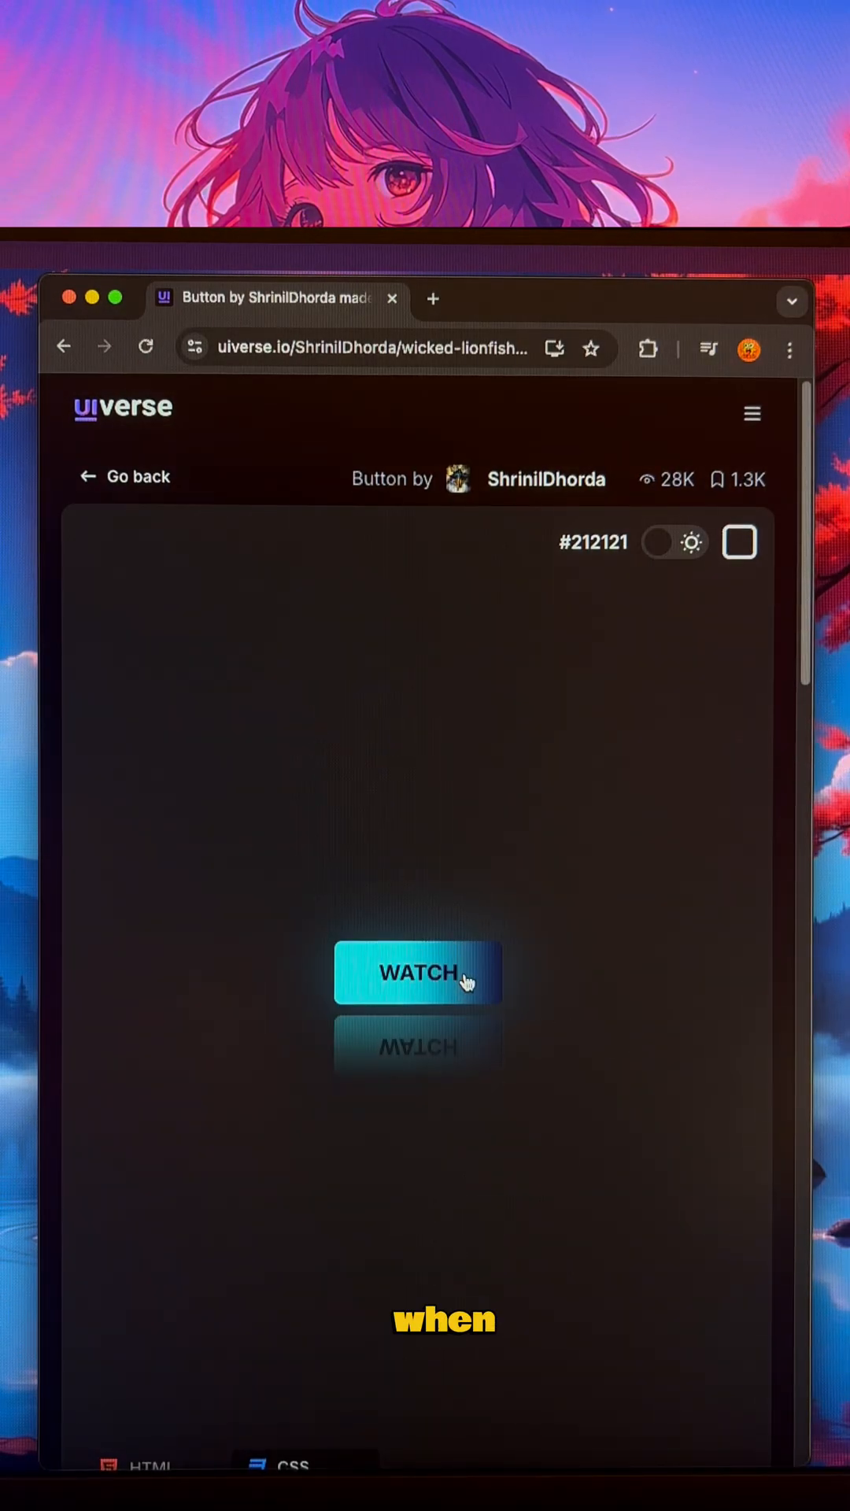
scroll(down, 3)
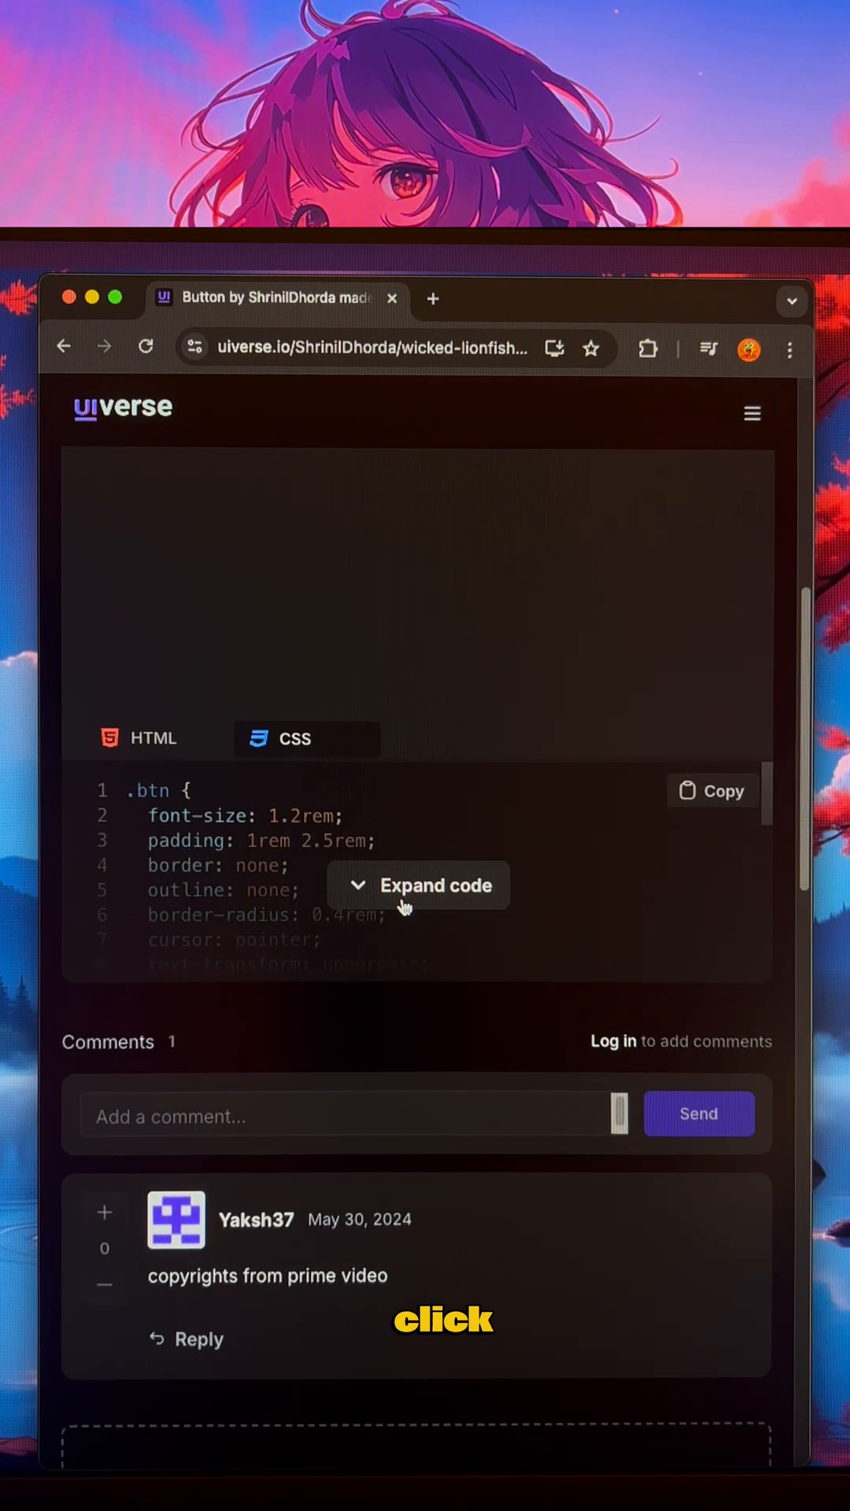
Expand the WATCH button's full CSS and read through it
click(140, 738)
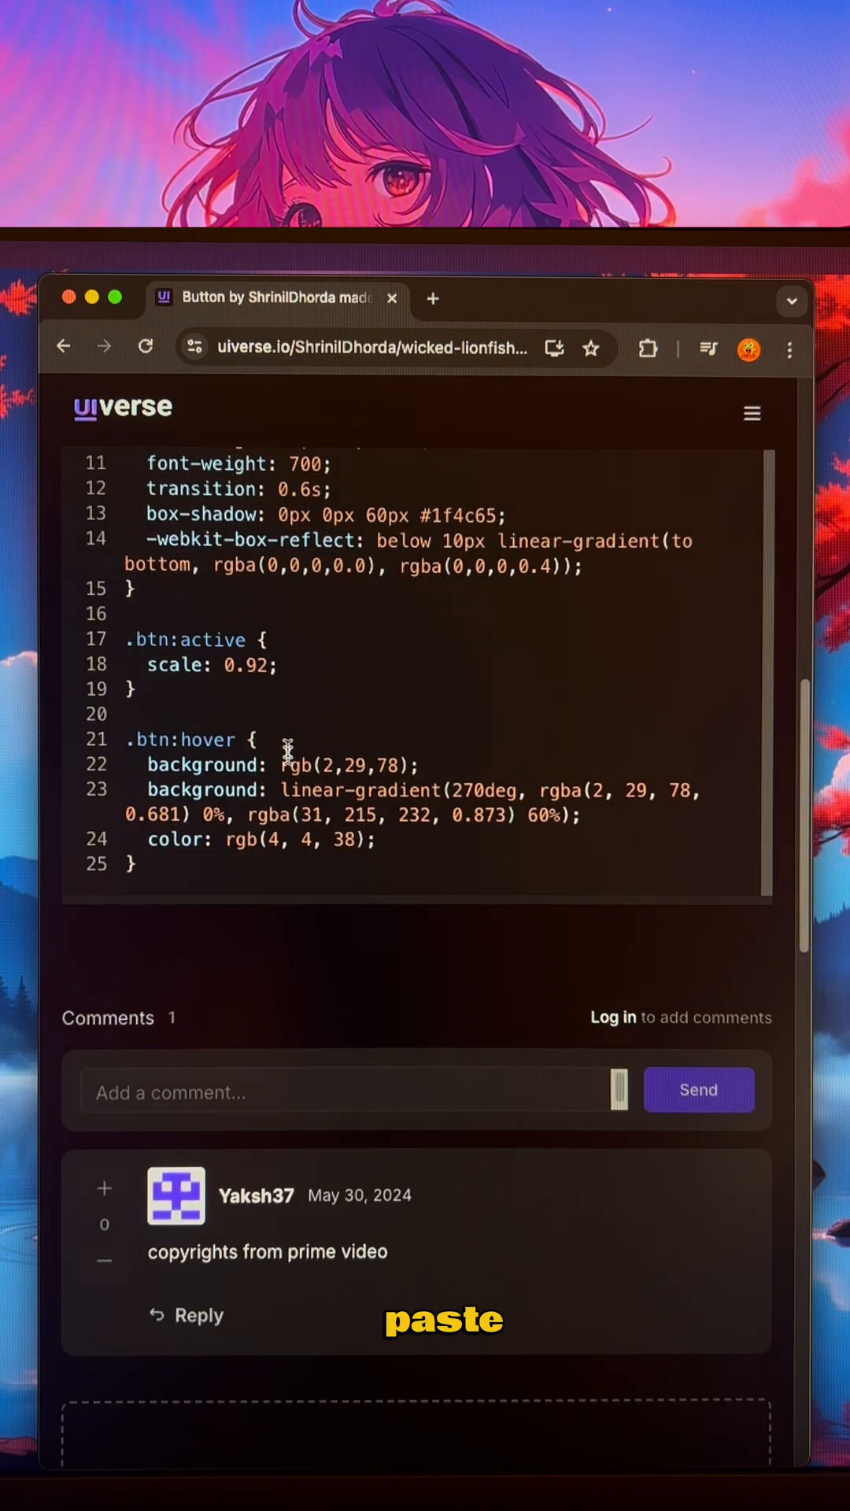
scroll(down, 3)
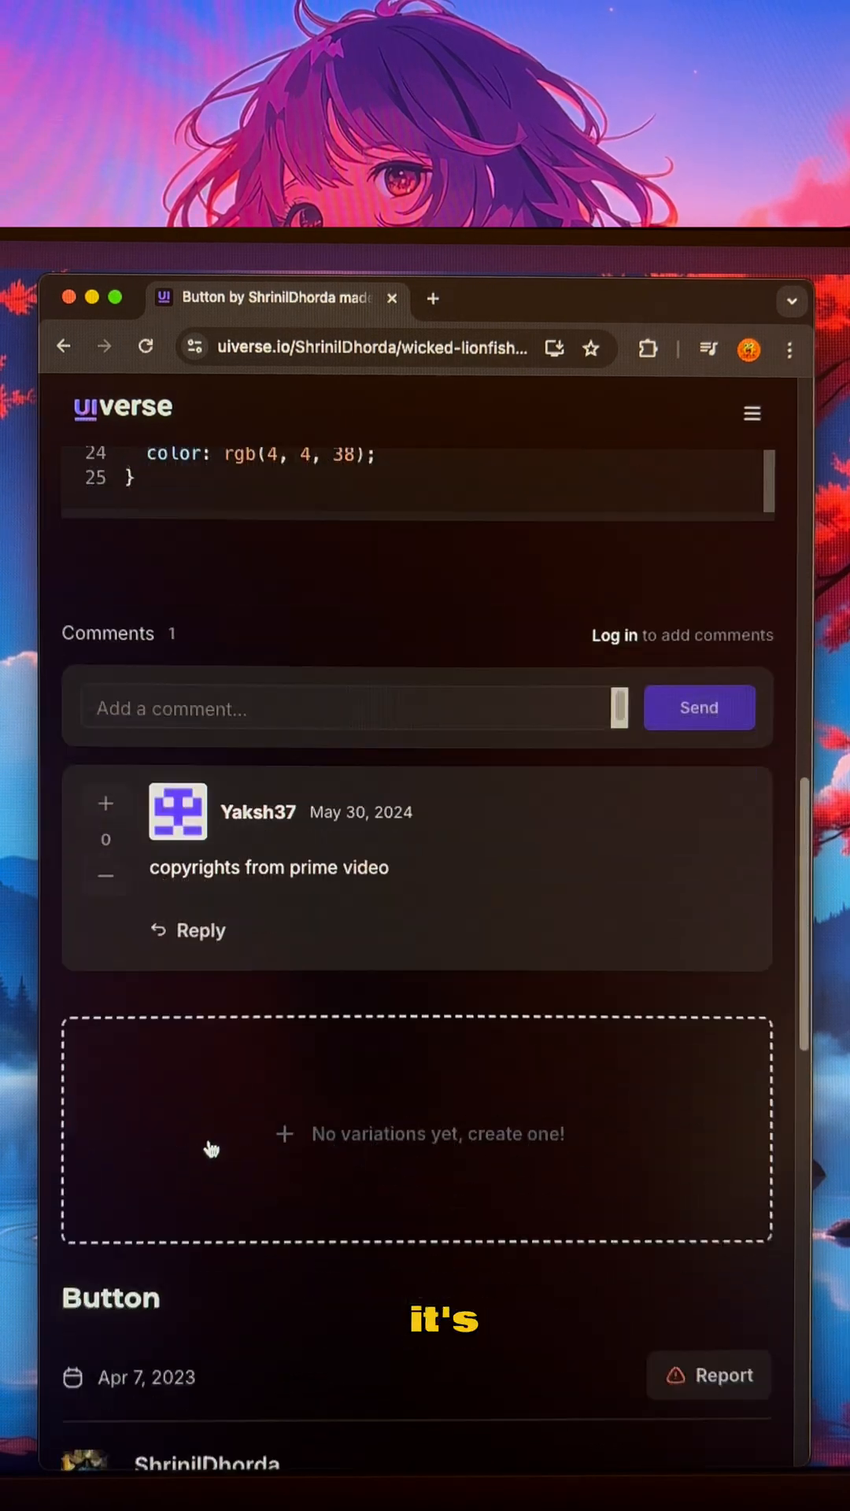
scroll(down, 3)
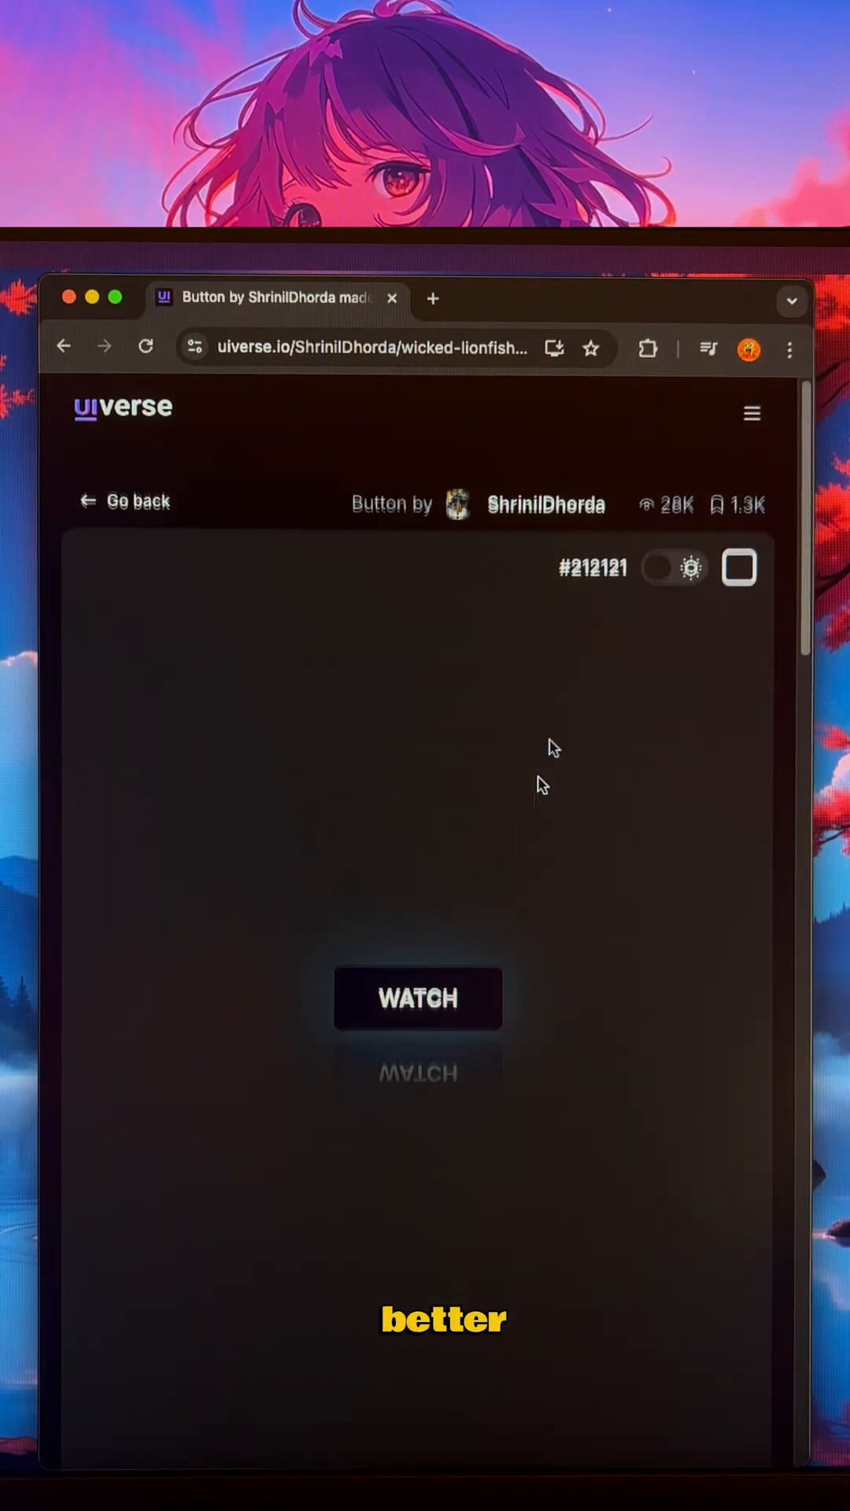
Use the hamburger navigation to leave Uiverse for the cssbuttons.io landing page
click(750, 413)
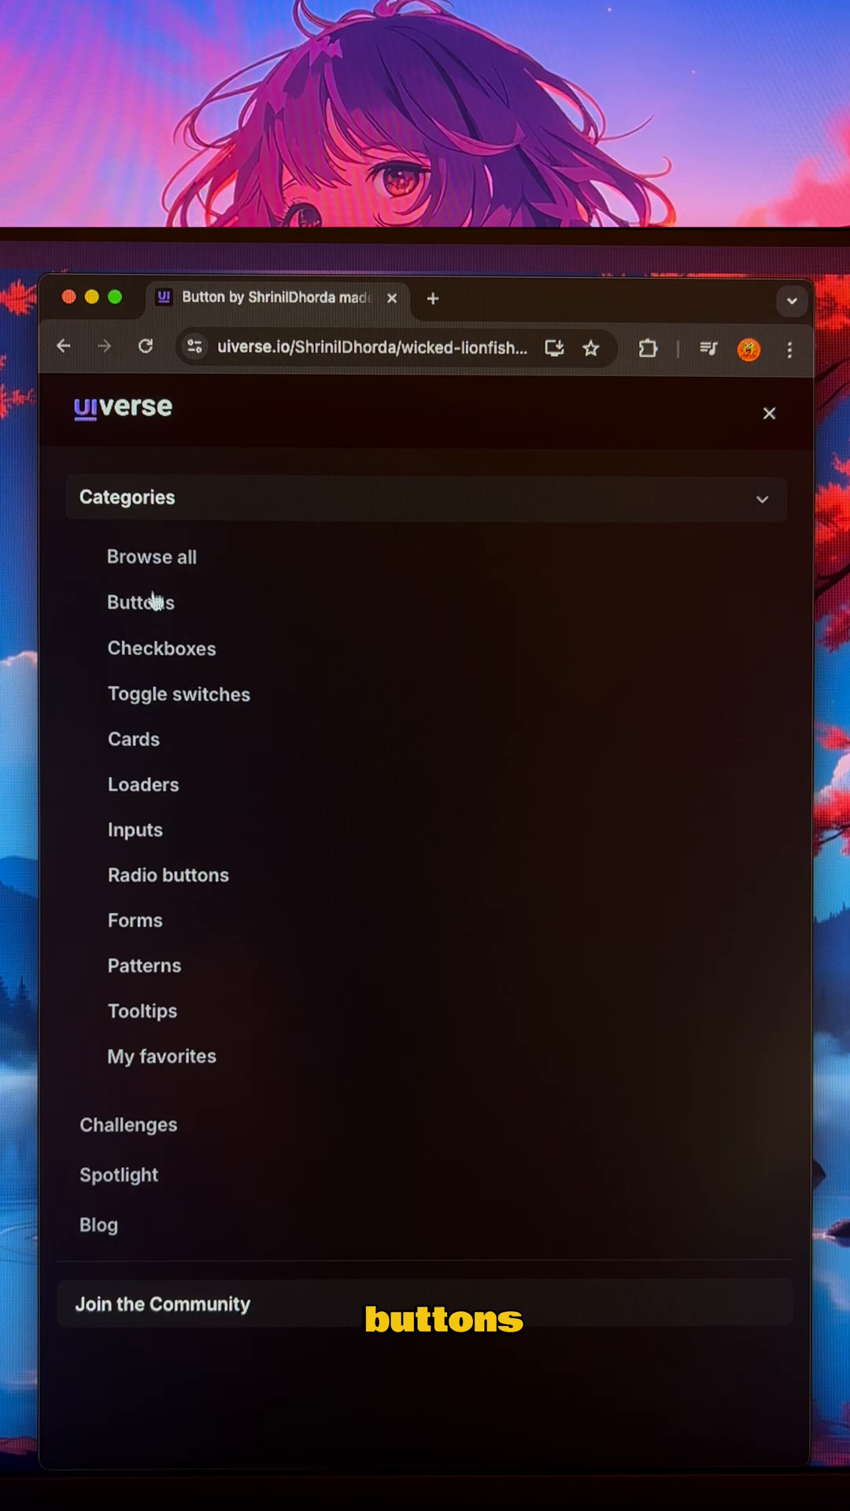
click(140, 601)
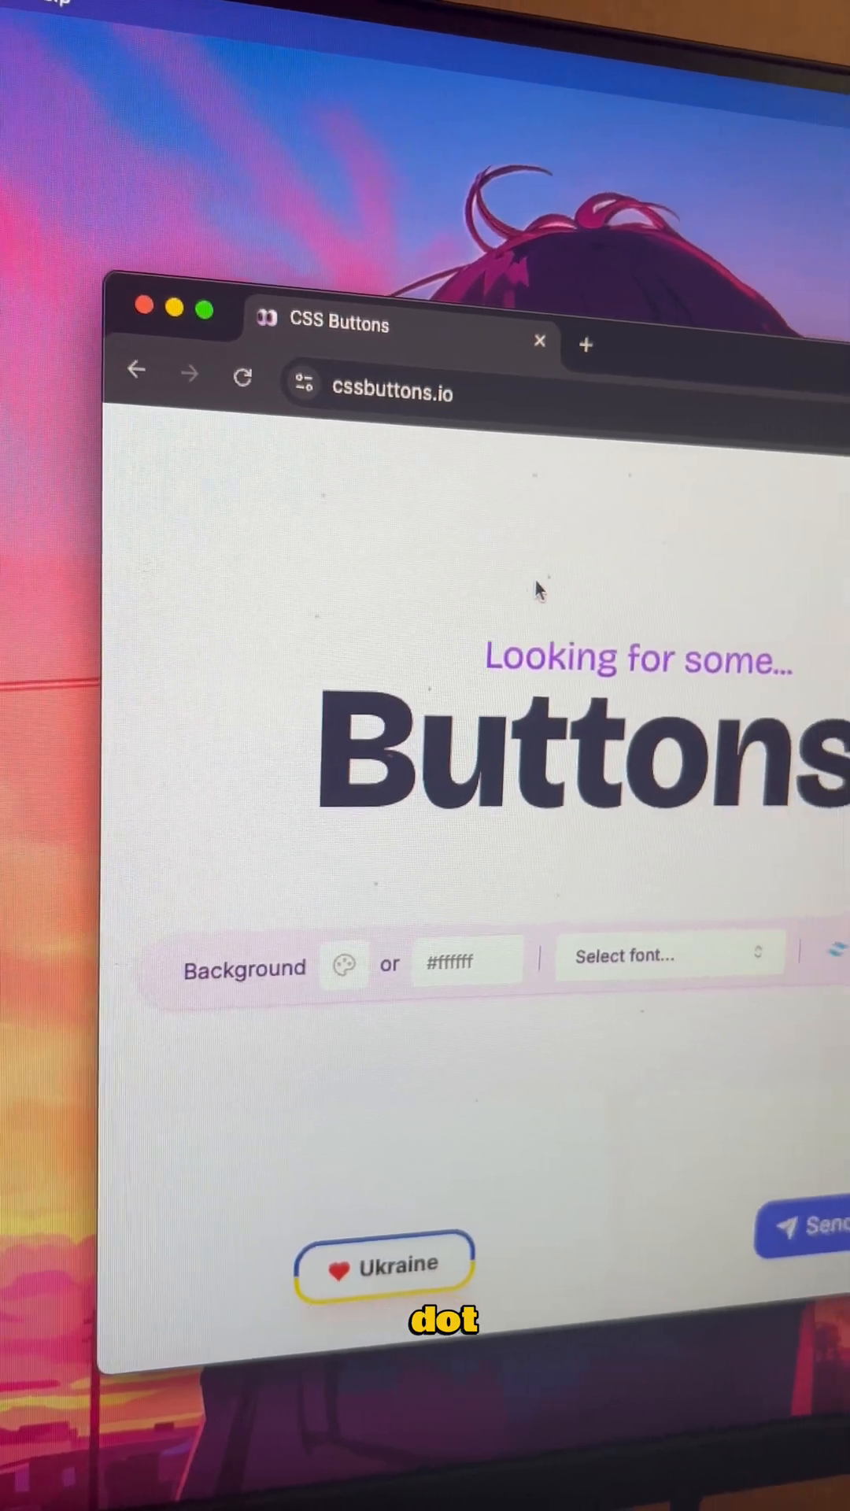